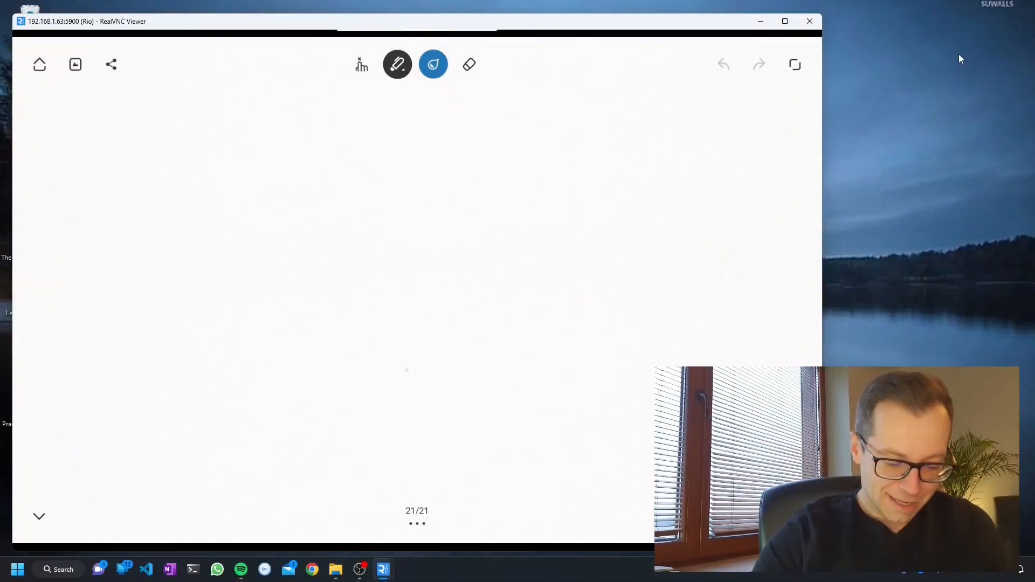
# - Write underlined PARIS, EGYPT and SYDNEY headings with hours 1-12 AM and PM listed under each
pyautogui.moveTo(410, 354); pyautogui.dragTo(413, 396)
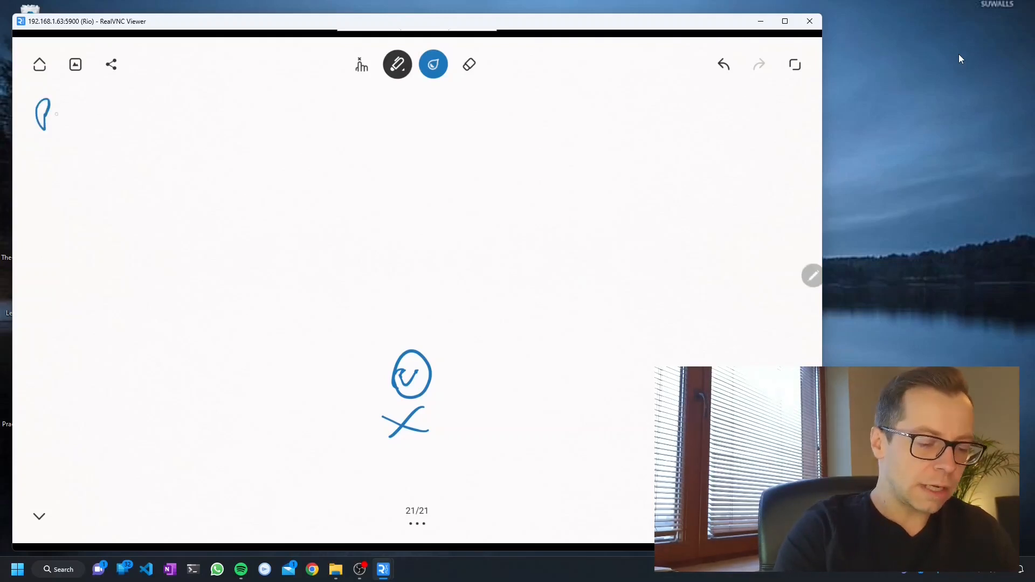
pyautogui.moveTo(37, 115); pyautogui.dragTo(112, 116)
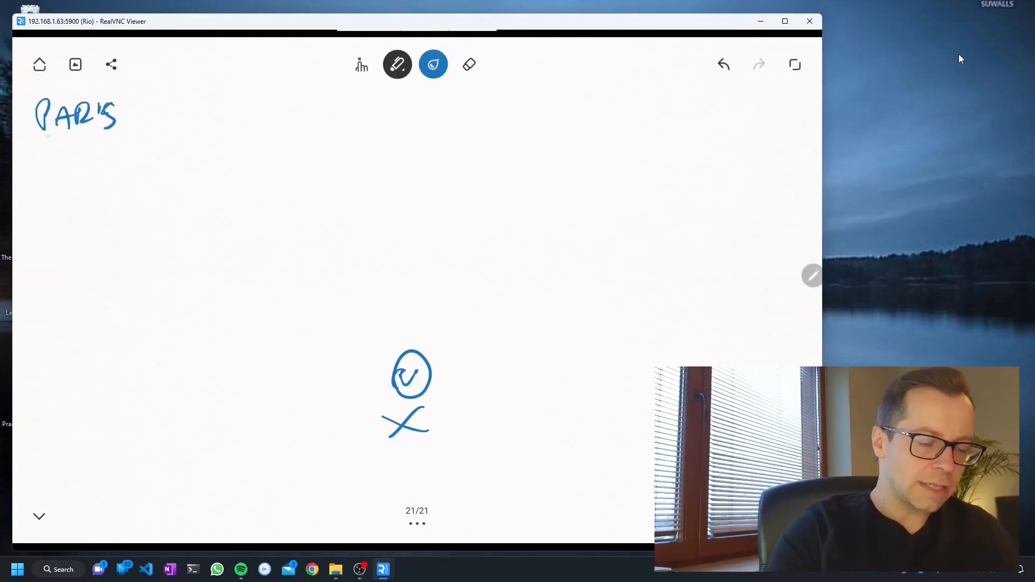
pyautogui.moveTo(16, 139); pyautogui.dragTo(116, 132)
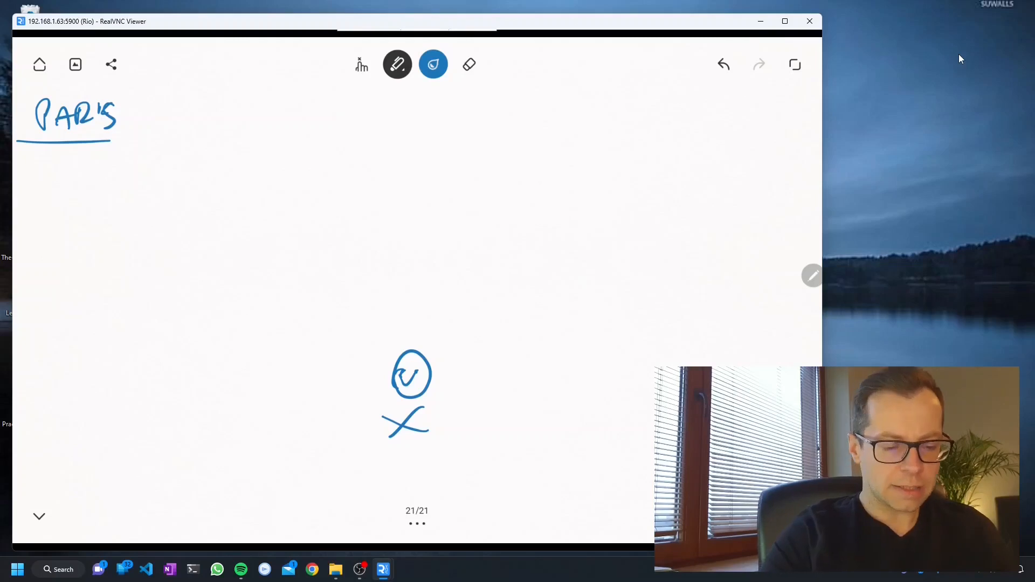
pyautogui.moveTo(314, 115); pyautogui.dragTo(360, 116)
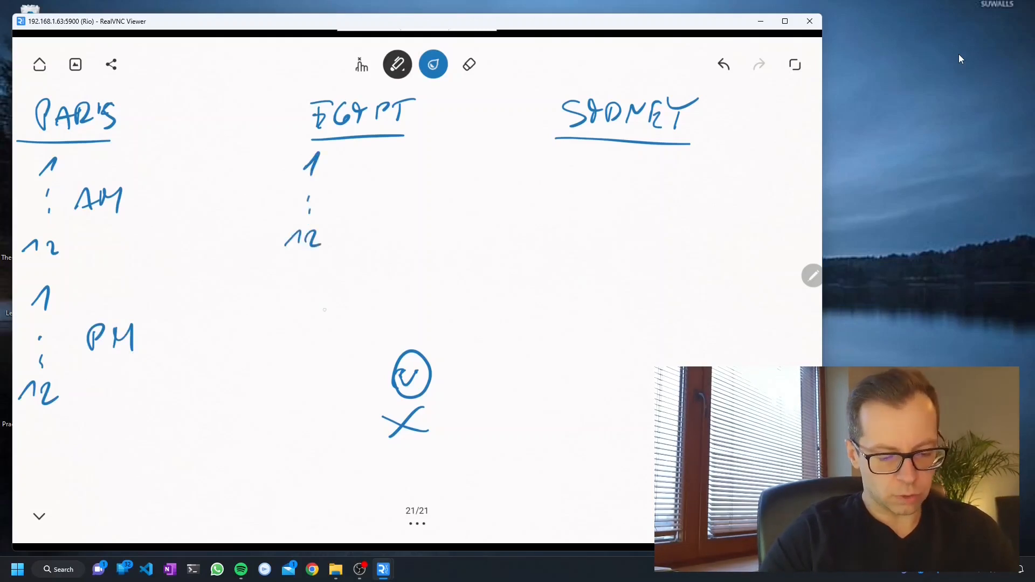
pyautogui.moveTo(298, 298); pyautogui.dragTo(277, 389)
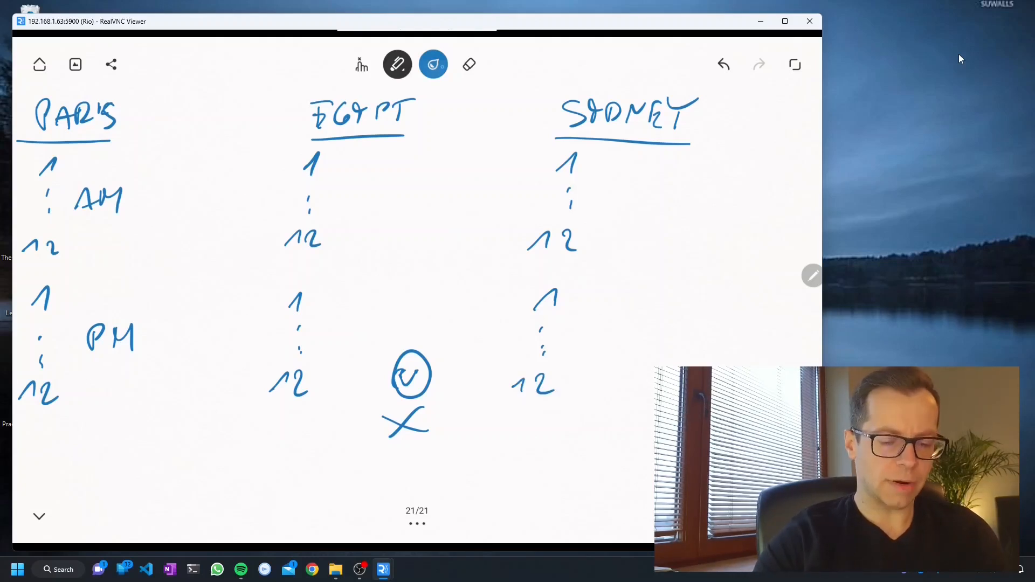
# - In green ink, mark PARIS +1 and EGYPT +3, circle evening hours and link them across columns
pyautogui.click(433, 64)
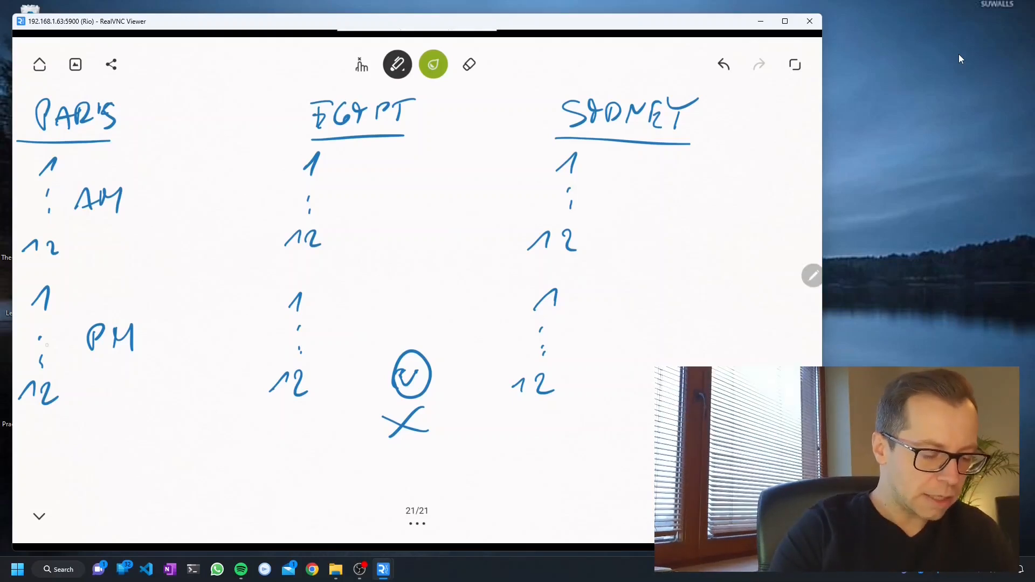
pyautogui.moveTo(36, 357); pyautogui.dragTo(50, 343)
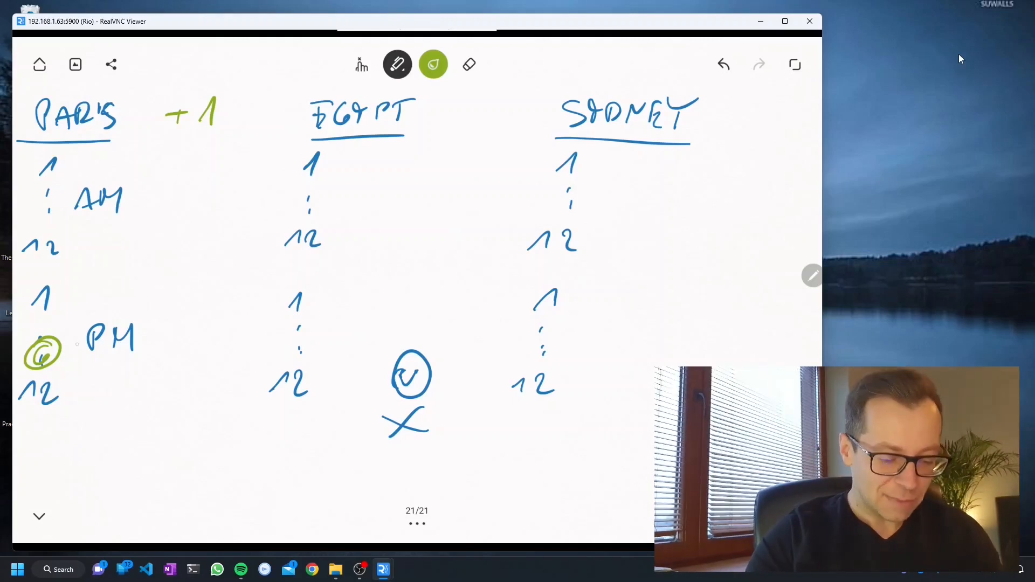
pyautogui.moveTo(60, 348); pyautogui.dragTo(294, 342)
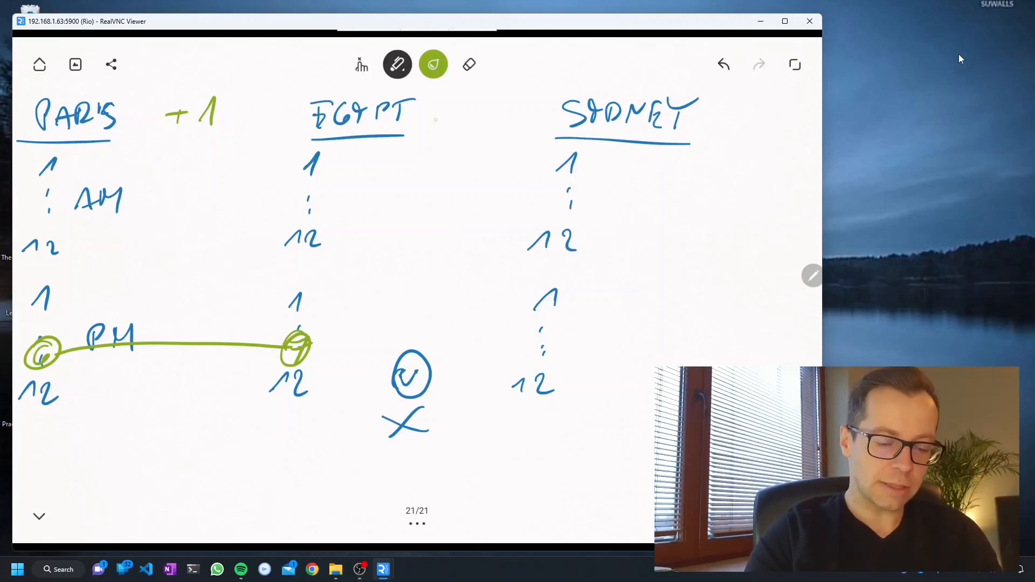
pyautogui.moveTo(448, 115); pyautogui.dragTo(495, 115)
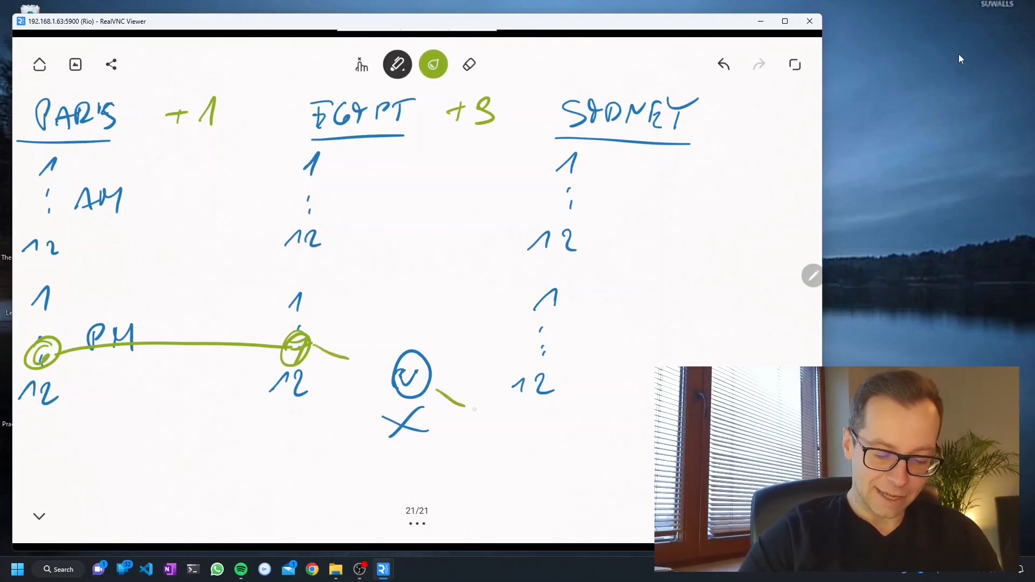
pyautogui.moveTo(463, 409); pyautogui.dragTo(528, 435)
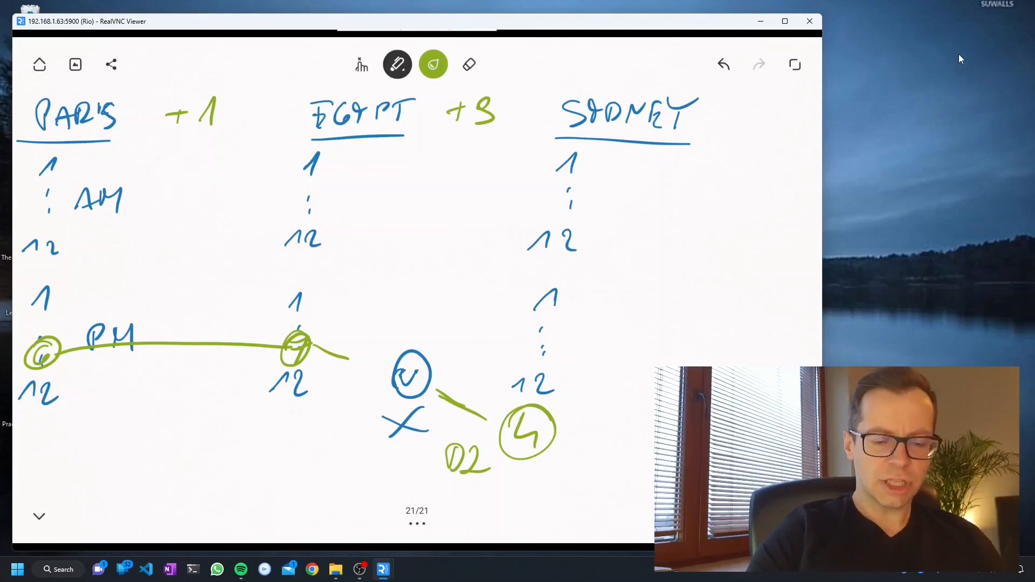
# - In magenta ink, write an ST→DST note and the hour 2 beside the Paris AM label
pyautogui.click(432, 64)
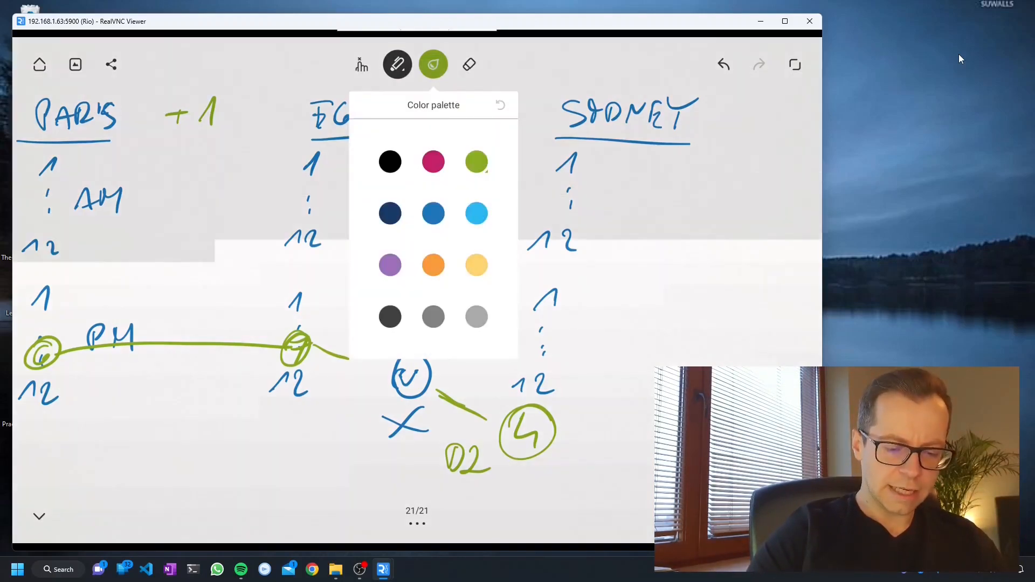
pyautogui.click(433, 162)
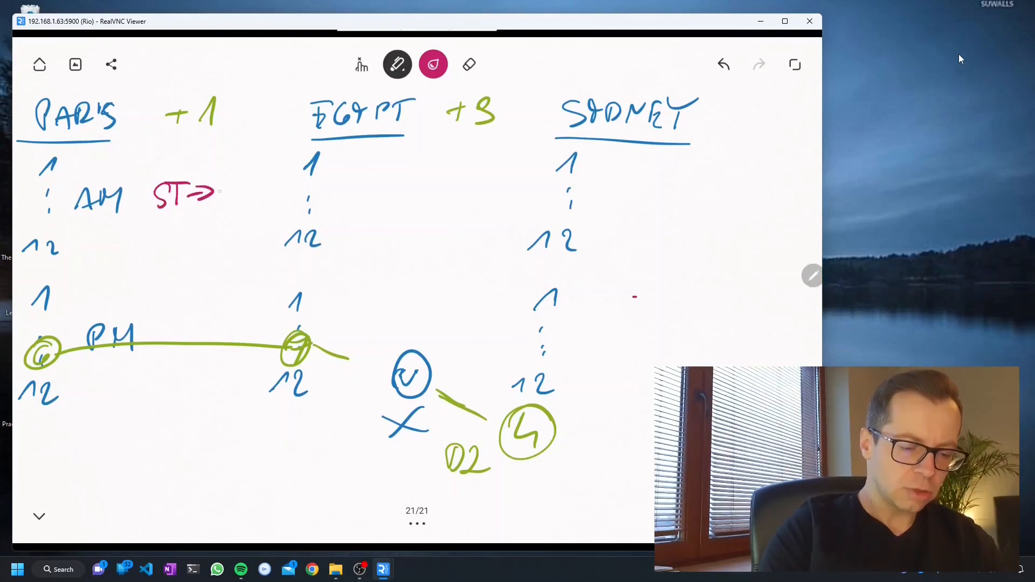
pyautogui.moveTo(218, 195); pyautogui.dragTo(261, 196)
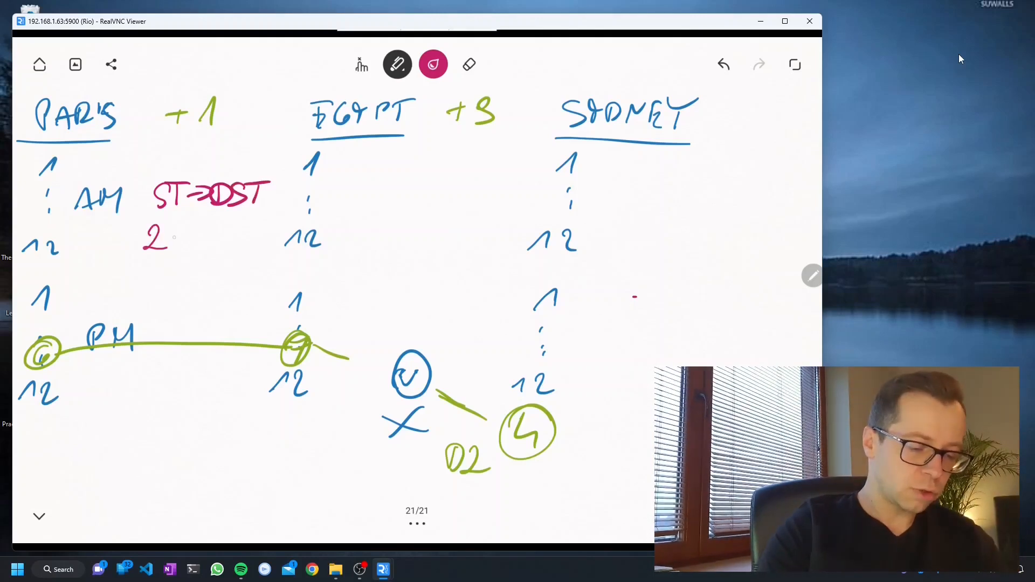
pyautogui.moveTo(171, 237); pyautogui.dragTo(221, 237)
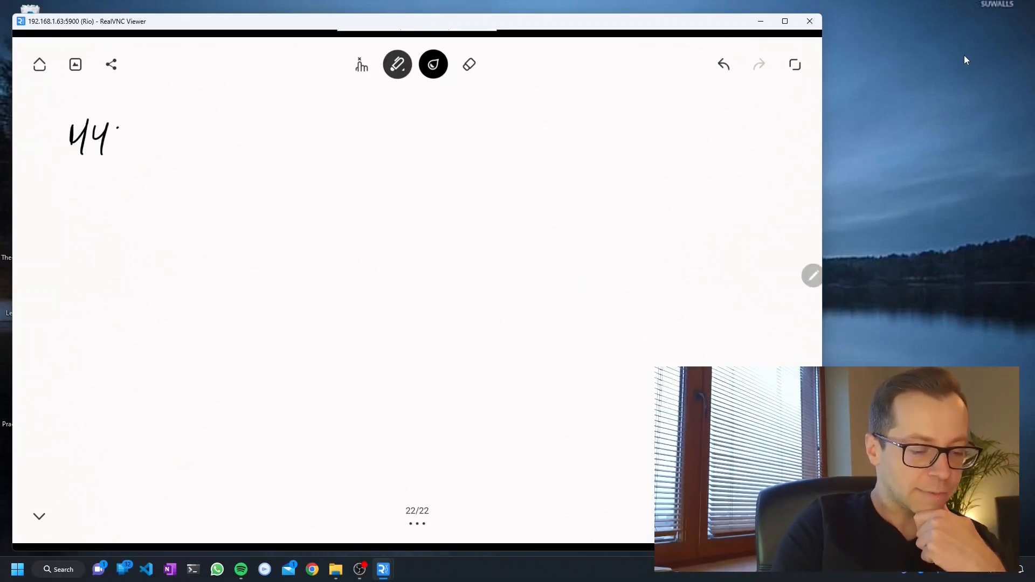
# - Write the timestamp format YYYYMMDDTHHMMSS in black across the new page
pyautogui.moveTo(119, 132); pyautogui.dragTo(205, 132)
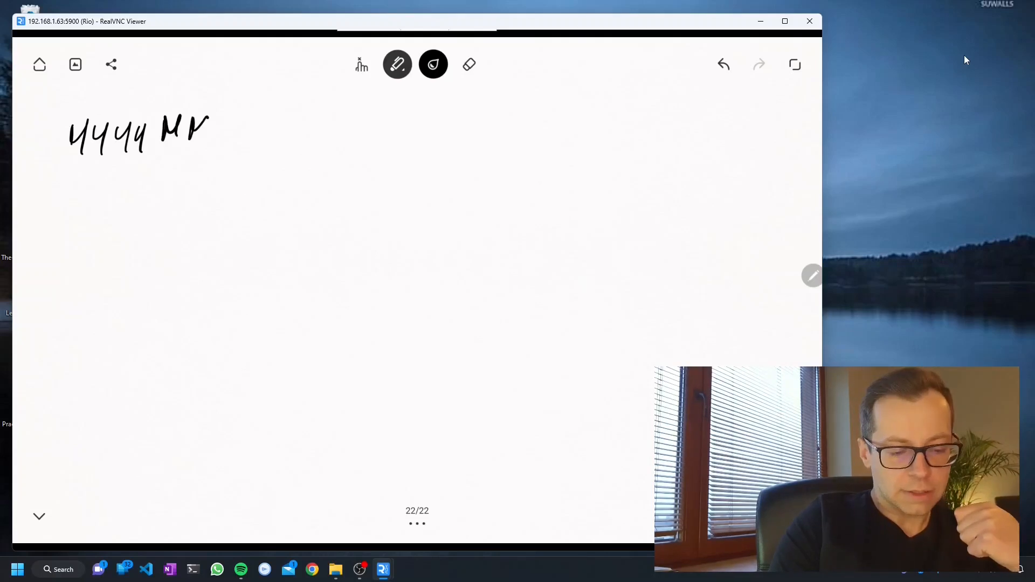
pyautogui.moveTo(218, 139); pyautogui.dragTo(257, 122)
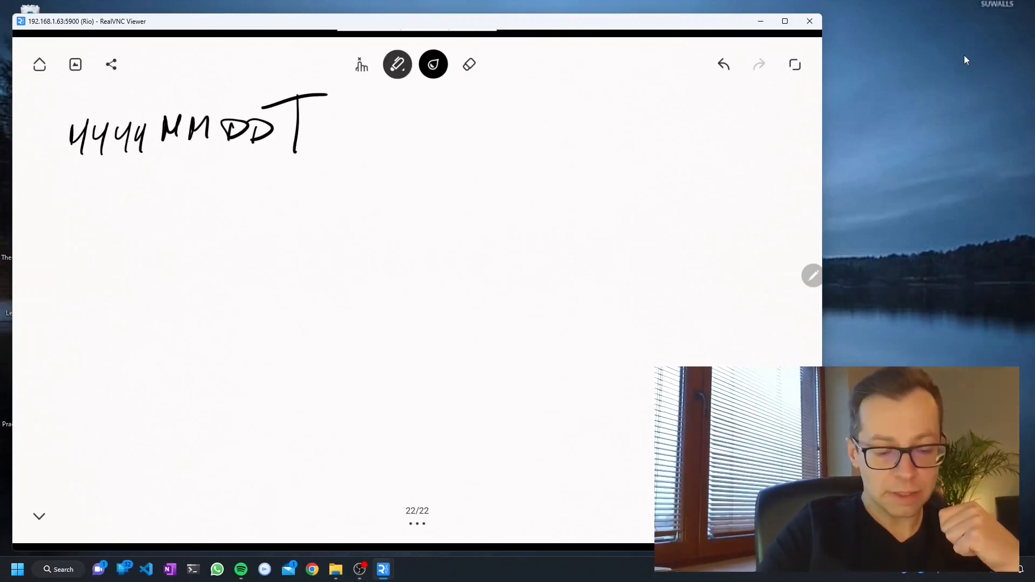
pyautogui.moveTo(317, 115); pyautogui.dragTo(340, 139)
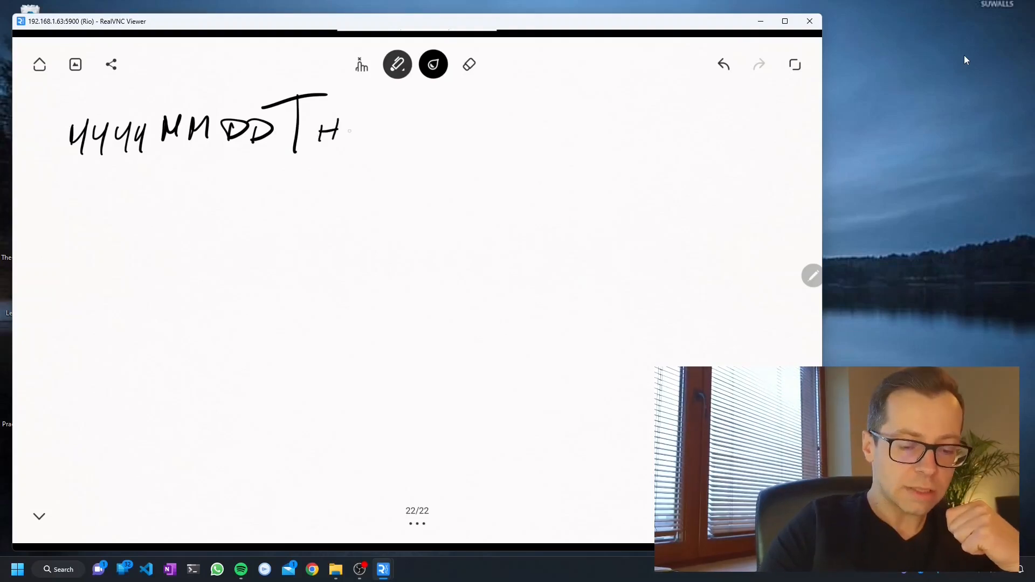
pyautogui.moveTo(323, 129); pyautogui.dragTo(462, 128)
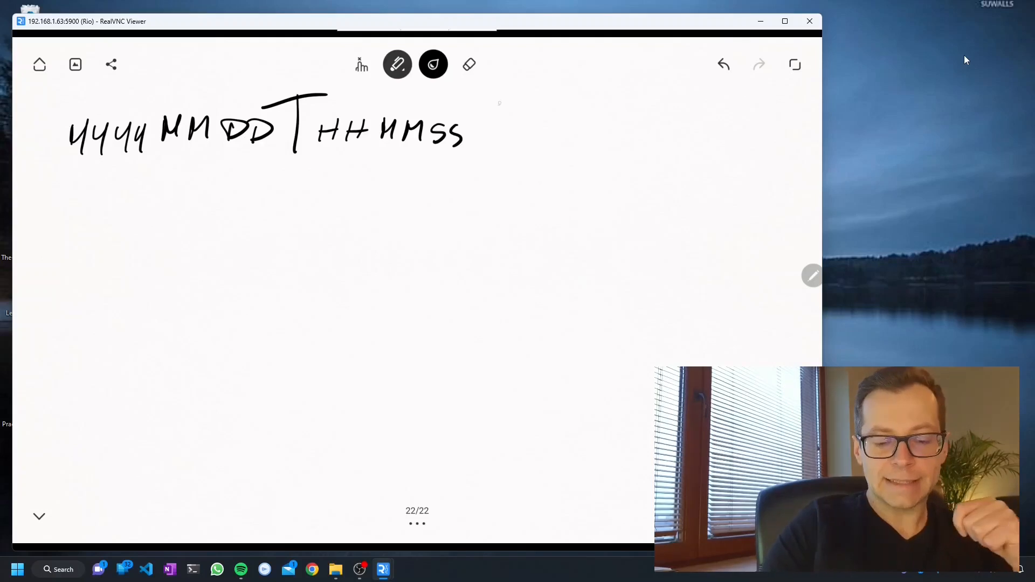
pyautogui.moveTo(476, 109); pyautogui.dragTo(529, 142)
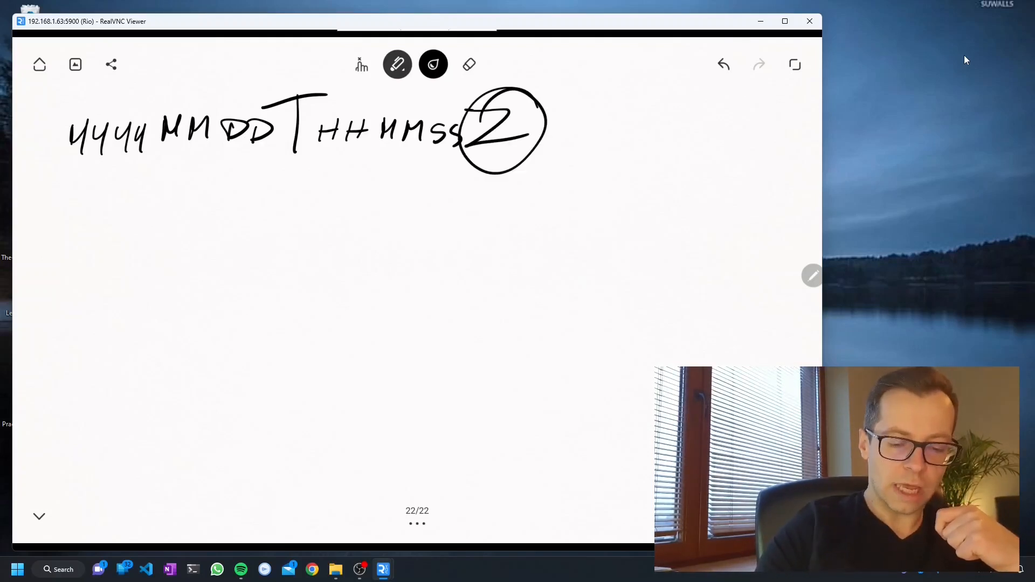
# - Add a circled Z equated to ZULU and UTC, then box the whole timestamp format
pyautogui.moveTo(561, 118); pyautogui.dragTo(733, 119)
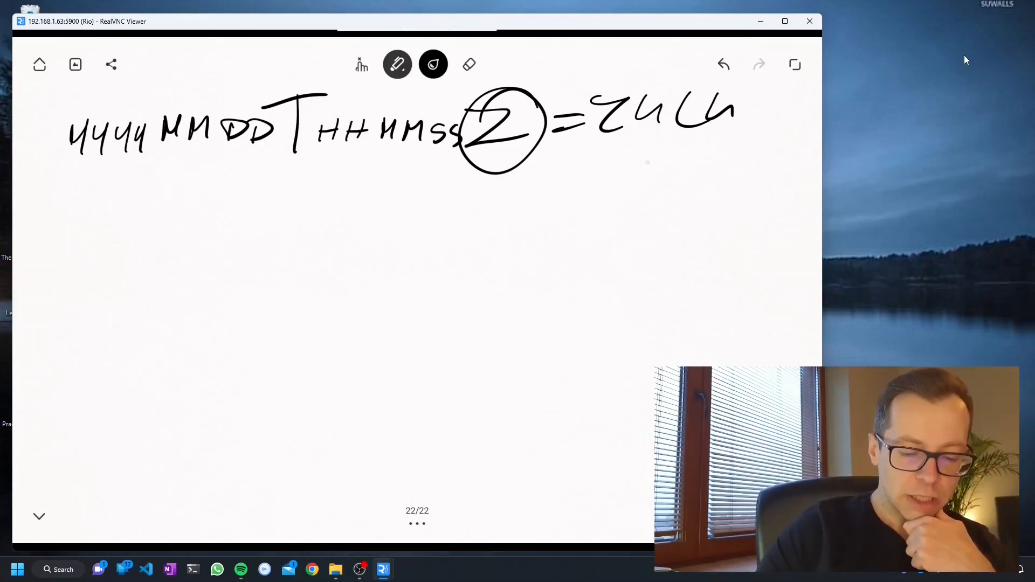
pyautogui.moveTo(634, 178); pyautogui.dragTo(666, 139)
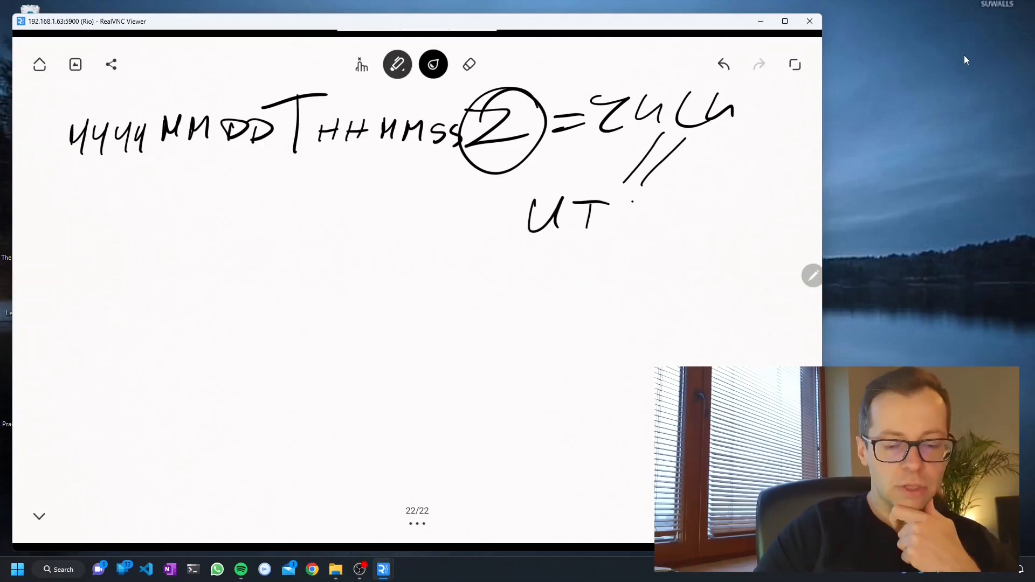
pyautogui.moveTo(607, 198); pyautogui.dragTo(631, 231)
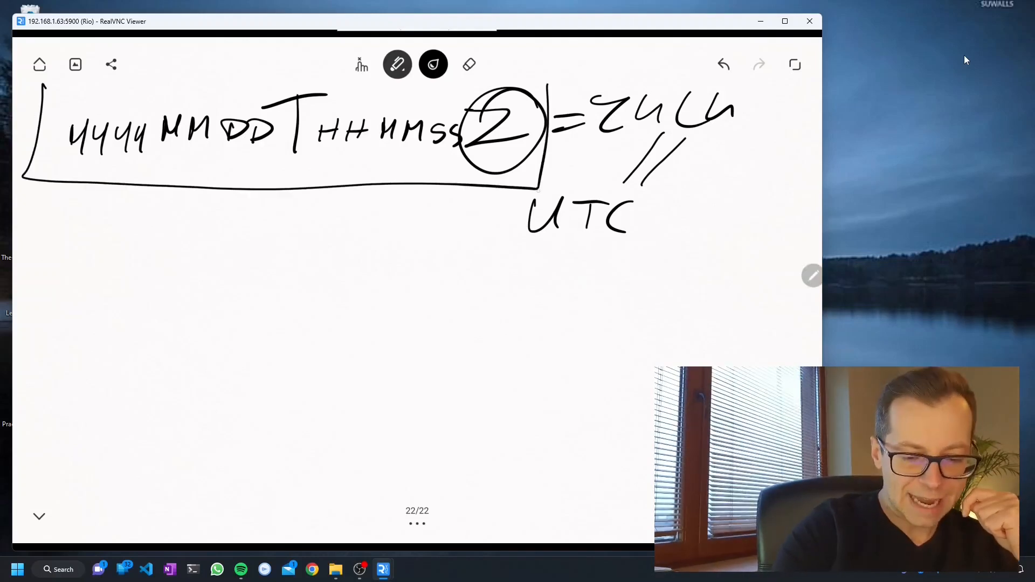
pyautogui.moveTo(43, 86); pyautogui.dragTo(541, 90)
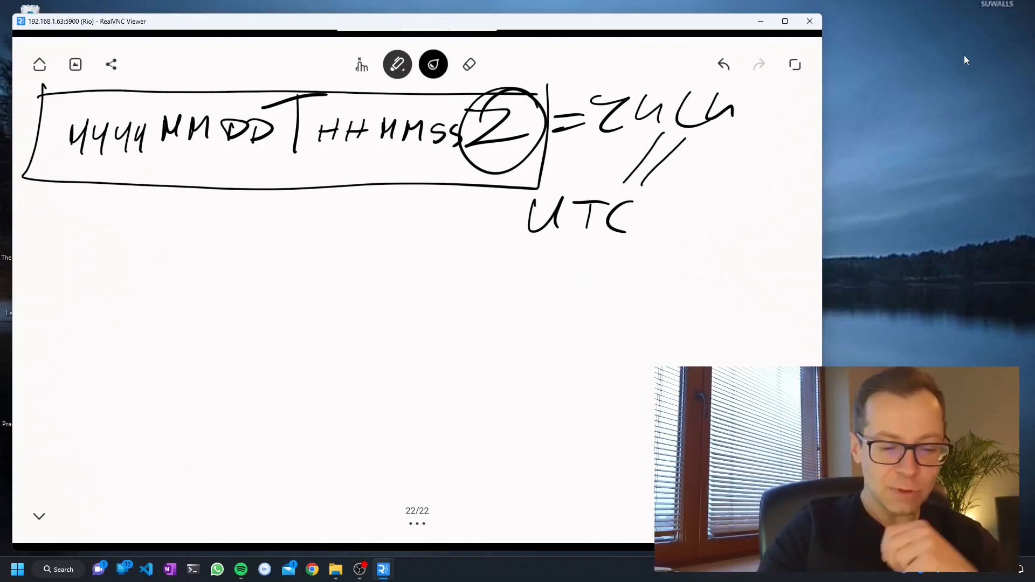
# - In magenta, write point 1) ST→DST 2→3 and number the second point
pyautogui.click(432, 65)
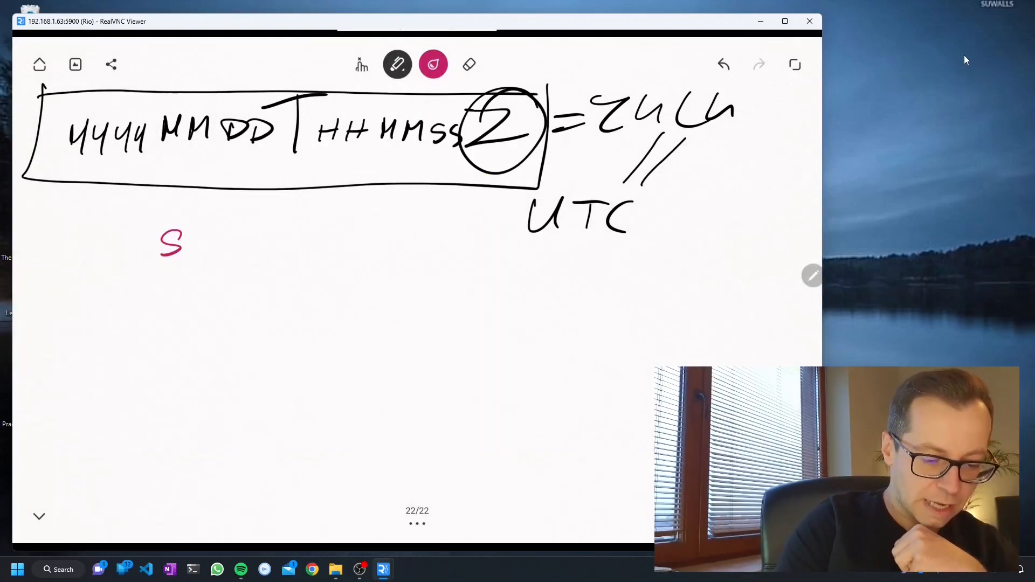
pyautogui.moveTo(198, 240); pyautogui.dragTo(298, 237)
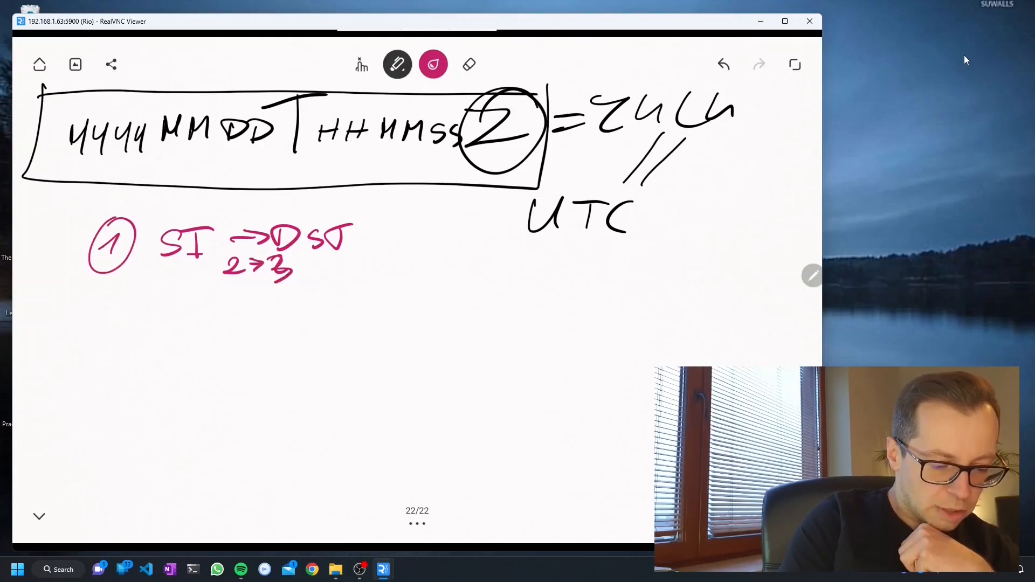
pyautogui.moveTo(73, 298); pyautogui.dragTo(192, 310)
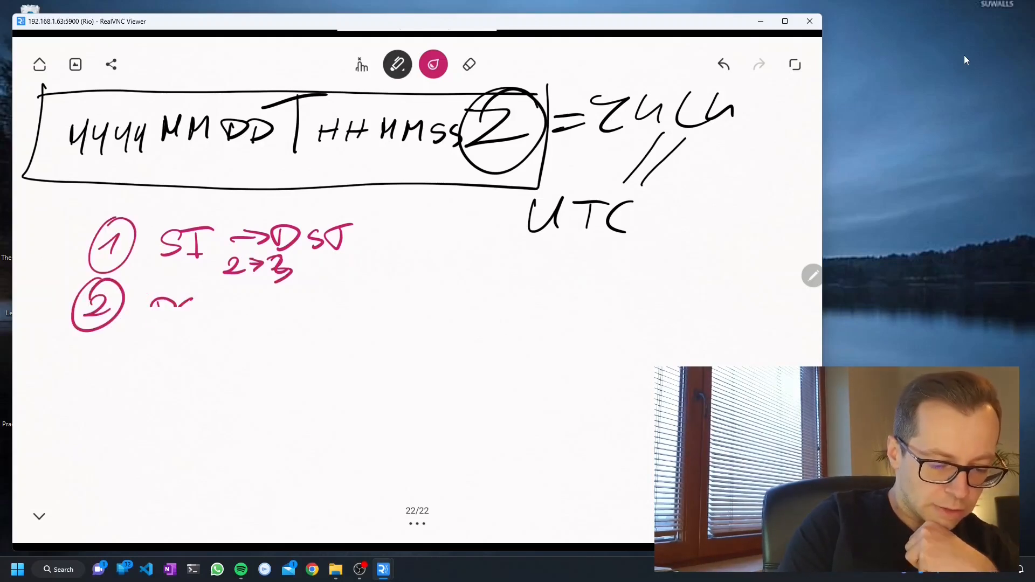
pyautogui.moveTo(152, 298); pyautogui.dragTo(198, 323)
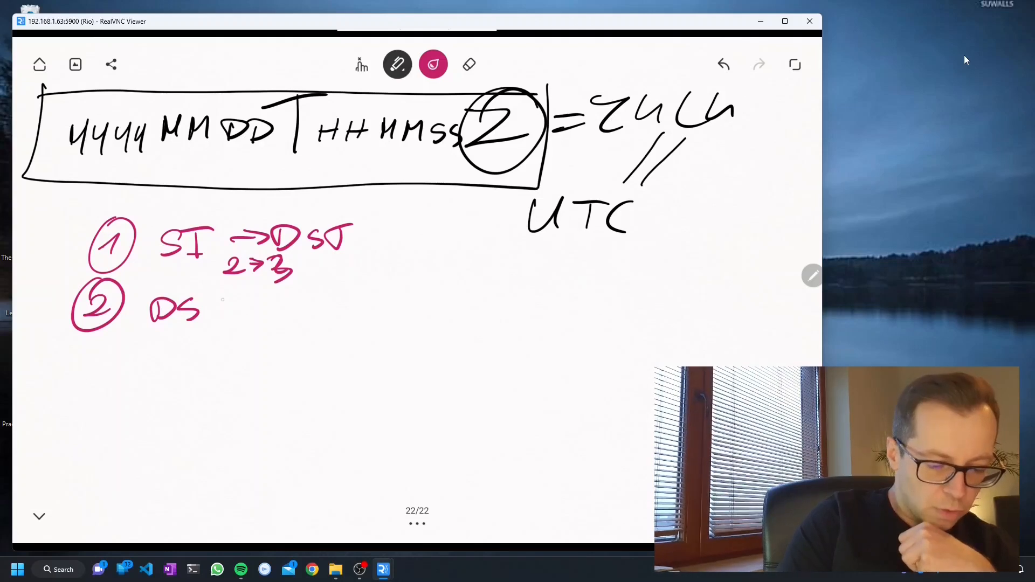
# - Write point 2) DST→ST 3→2 with equals marks and hatch strokes around the clock circle
pyautogui.moveTo(192, 311); pyautogui.dragTo(320, 304)
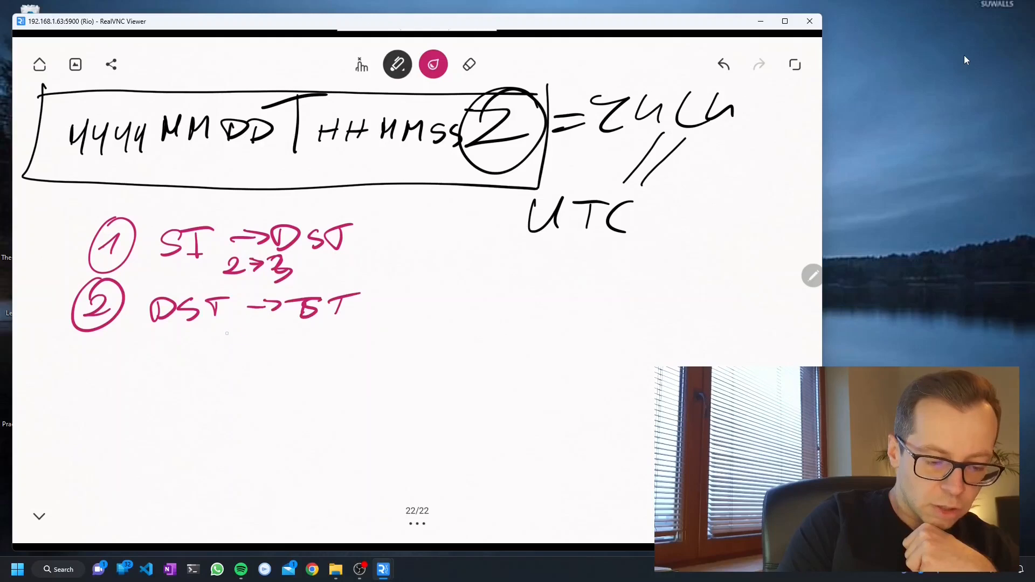
pyautogui.moveTo(224, 339); pyautogui.dragTo(284, 336)
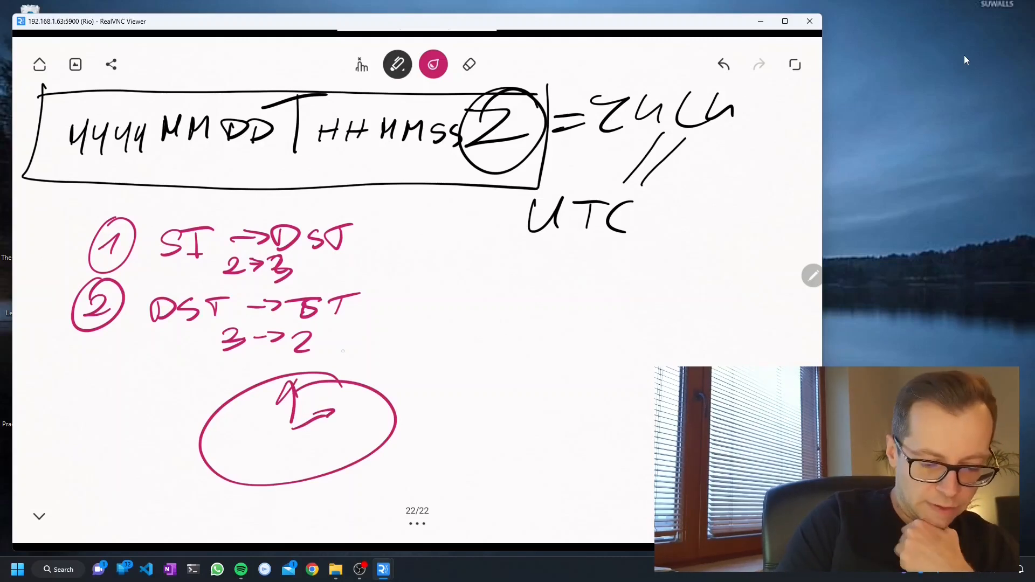
pyautogui.moveTo(337, 357); pyautogui.dragTo(363, 357)
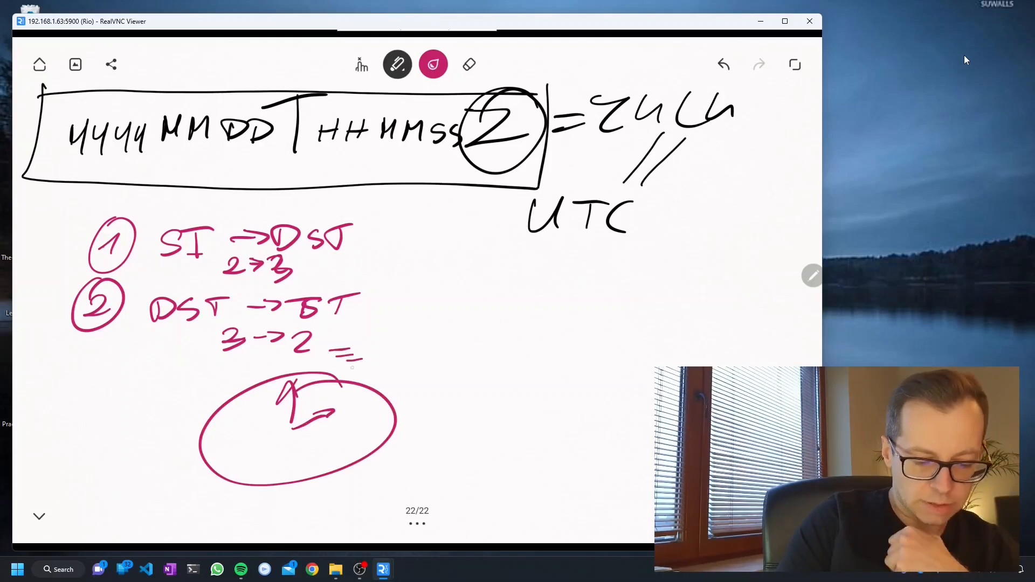
pyautogui.moveTo(323, 357); pyautogui.dragTo(380, 379)
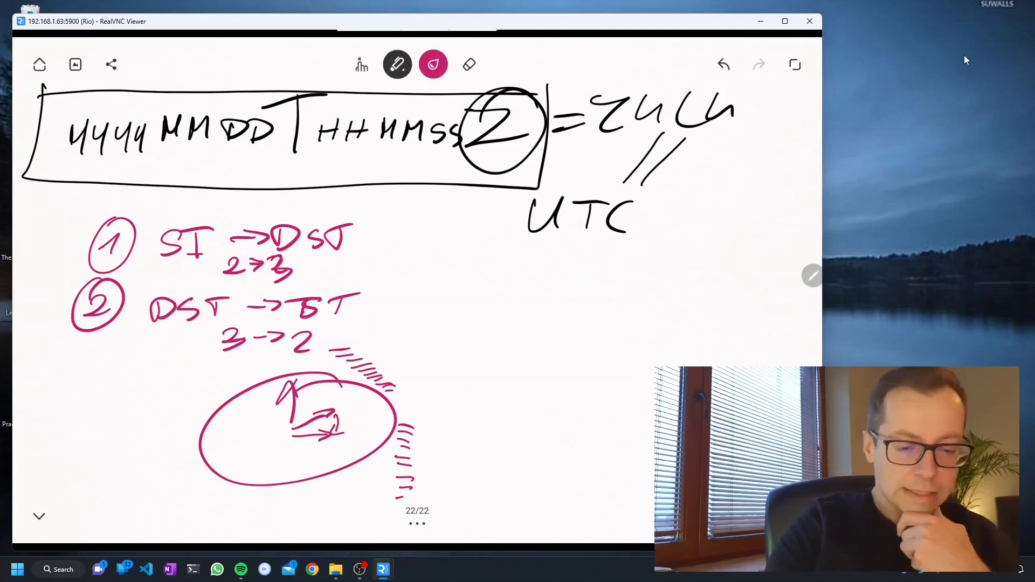
# - In purple, draw arrows inside the clock circle and circle the boxed 2 with UTC
pyautogui.click(433, 64)
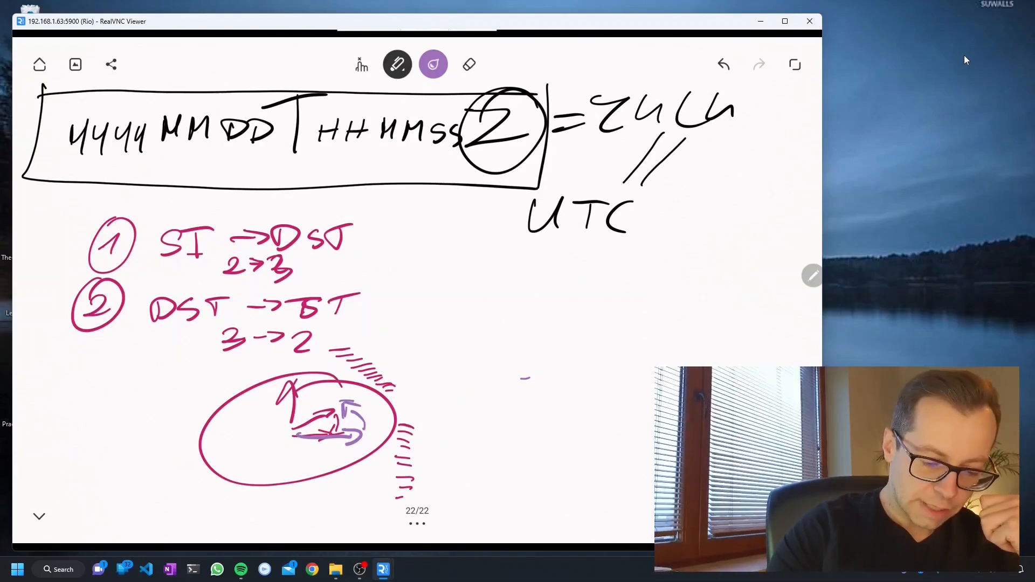
pyautogui.moveTo(343, 349); pyautogui.dragTo(422, 403)
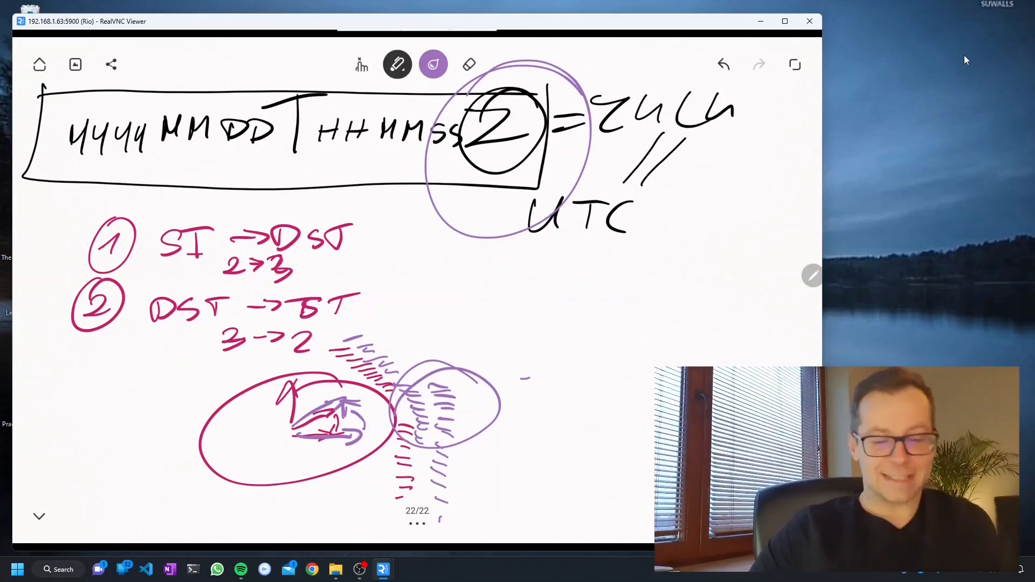
pyautogui.moveTo(582, 455); pyautogui.dragTo(782, 198)
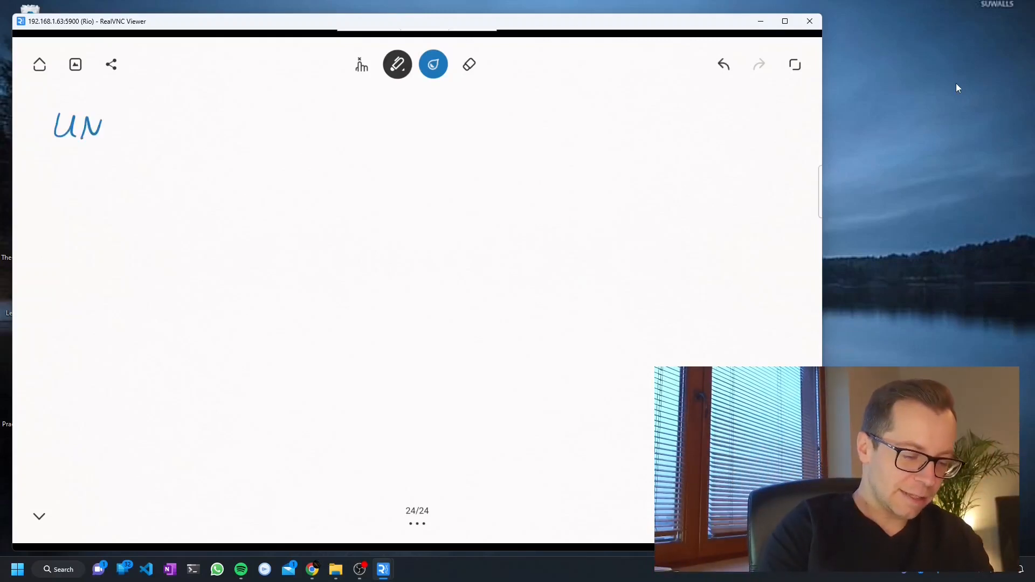
# - Write UNIX → 01.01.1970 UTC as the epoch line in blue
pyautogui.moveTo(109, 129); pyautogui.dragTo(141, 142)
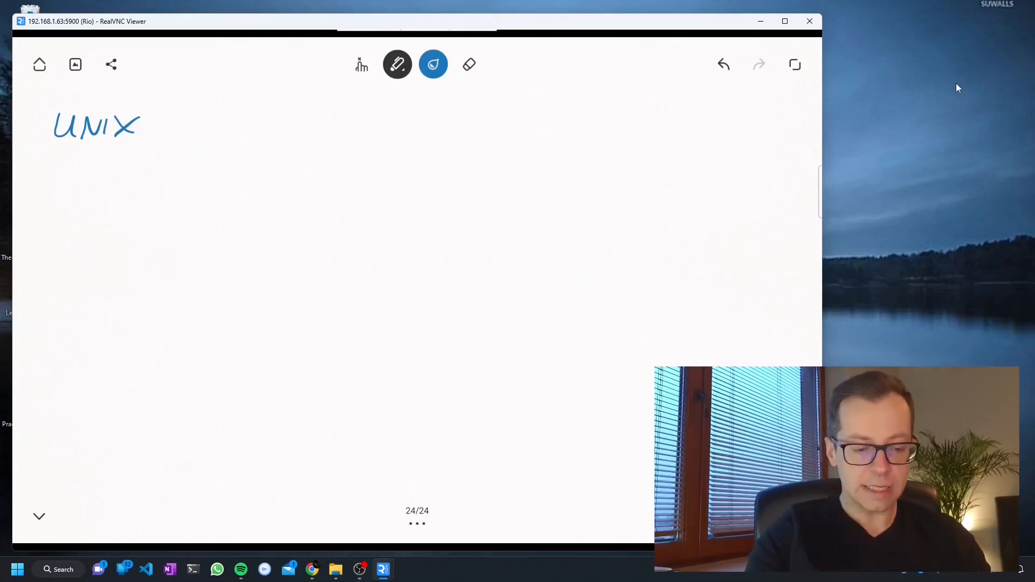
pyautogui.moveTo(168, 125); pyautogui.dragTo(241, 125)
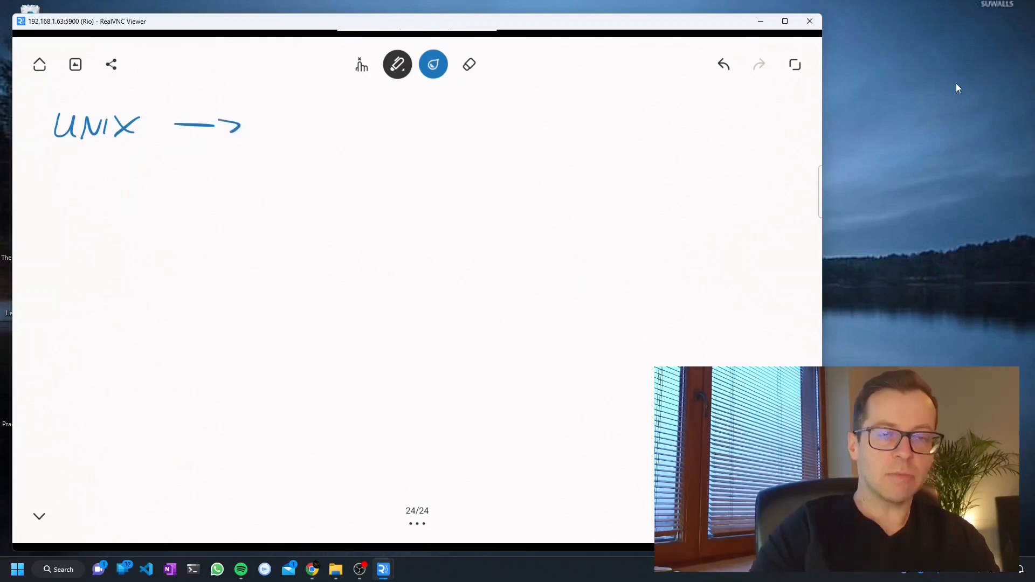
pyautogui.moveTo(267, 109); pyautogui.dragTo(287, 139)
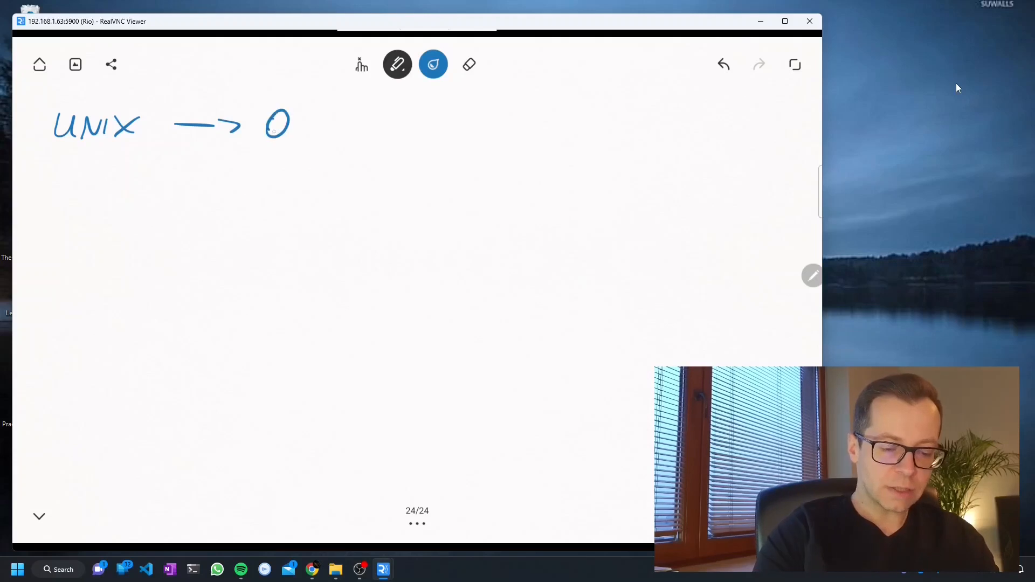
pyautogui.moveTo(277, 125); pyautogui.dragTo(380, 126)
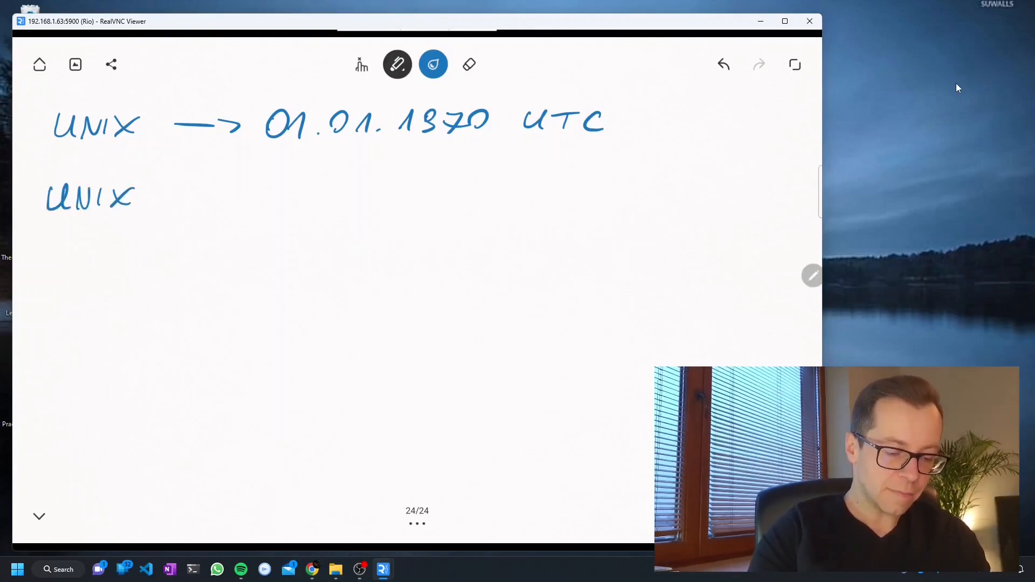
# - Write UNIX TIME → #(NOW(), UNIX EPOCH) as the definition line below
pyautogui.moveTo(158, 198); pyautogui.dragTo(212, 198)
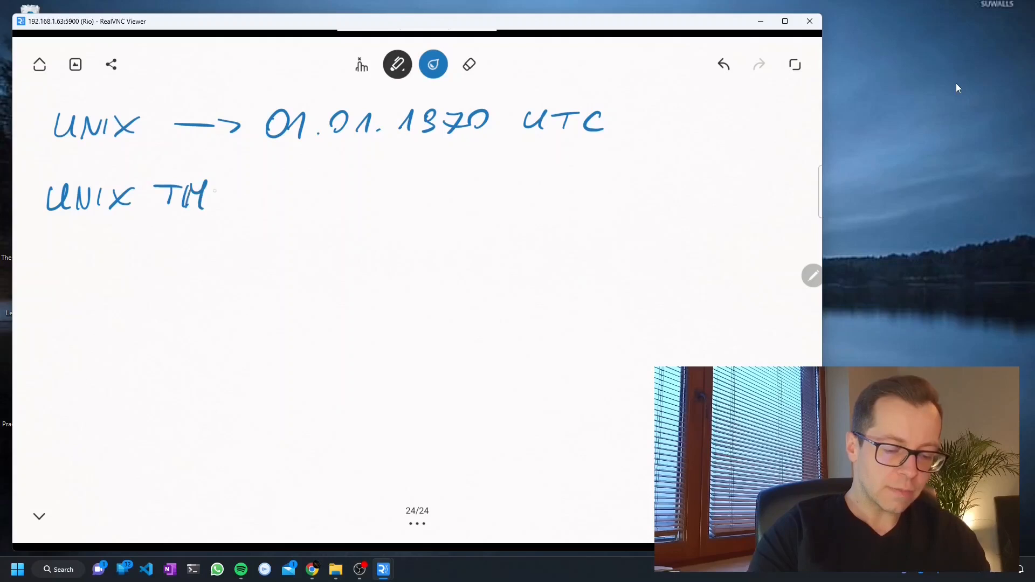
pyautogui.moveTo(212, 195); pyautogui.dragTo(227, 199)
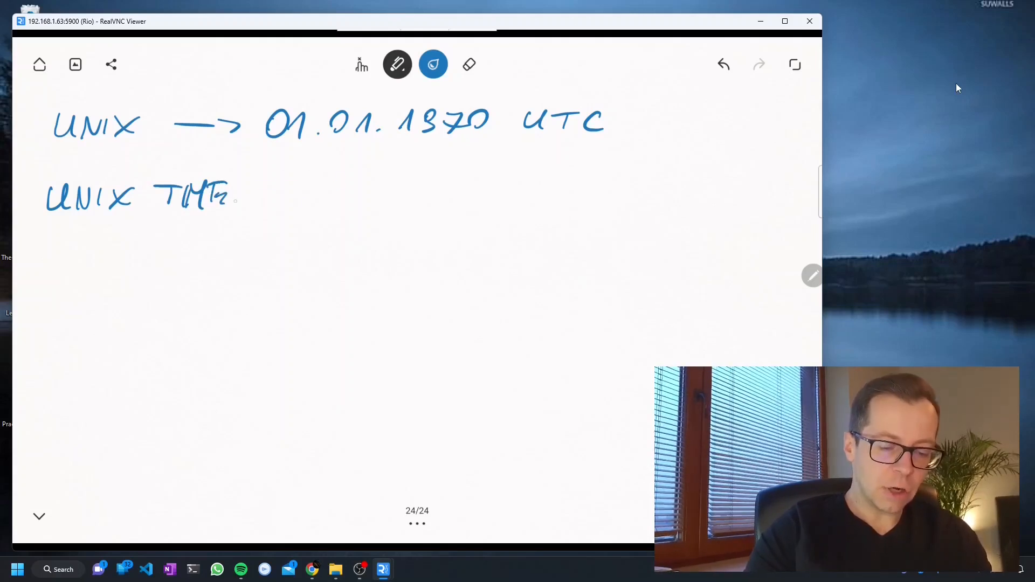
pyautogui.moveTo(251, 188); pyautogui.dragTo(367, 185)
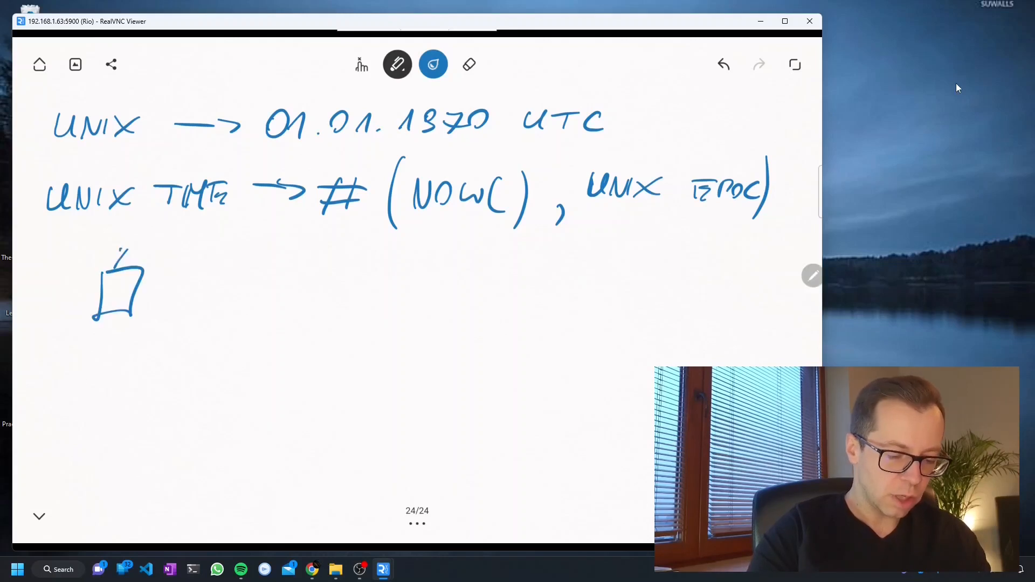
# - Sketch a row of three device boxes under the Unix time note
pyautogui.moveTo(99, 245); pyautogui.dragTo(224, 290)
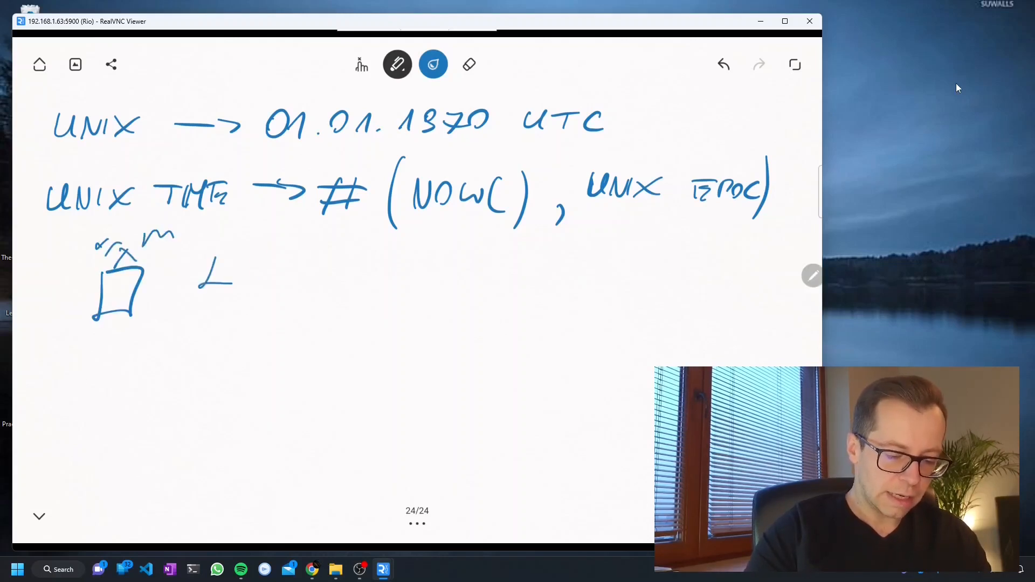
pyautogui.moveTo(198, 251); pyautogui.dragTo(410, 298)
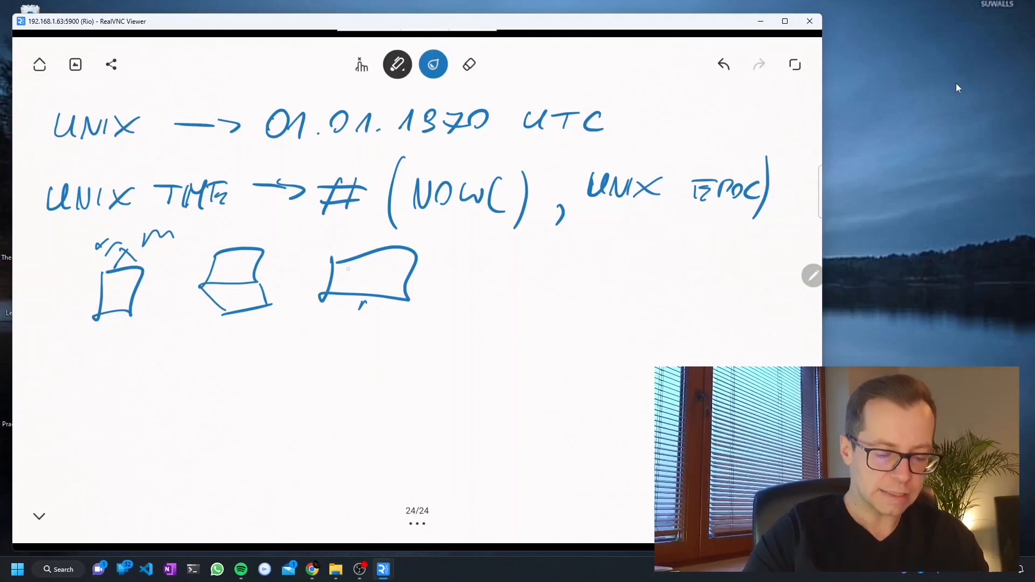
pyautogui.moveTo(350, 283); pyautogui.dragTo(369, 264)
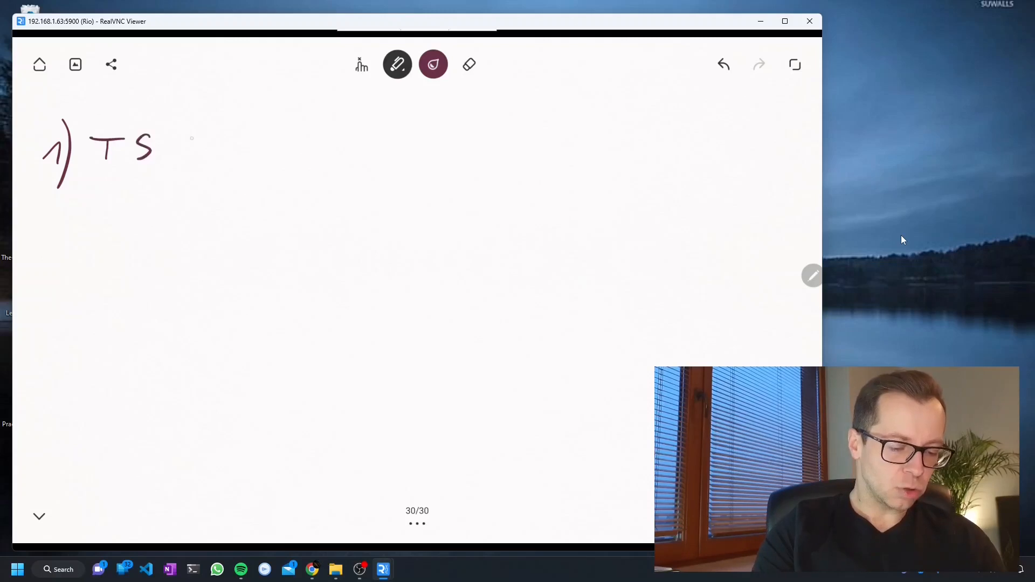
# - Complete advice 1) TS ZULU > TS LOCAL and number the second point
pyautogui.moveTo(181, 139); pyautogui.dragTo(264, 152)
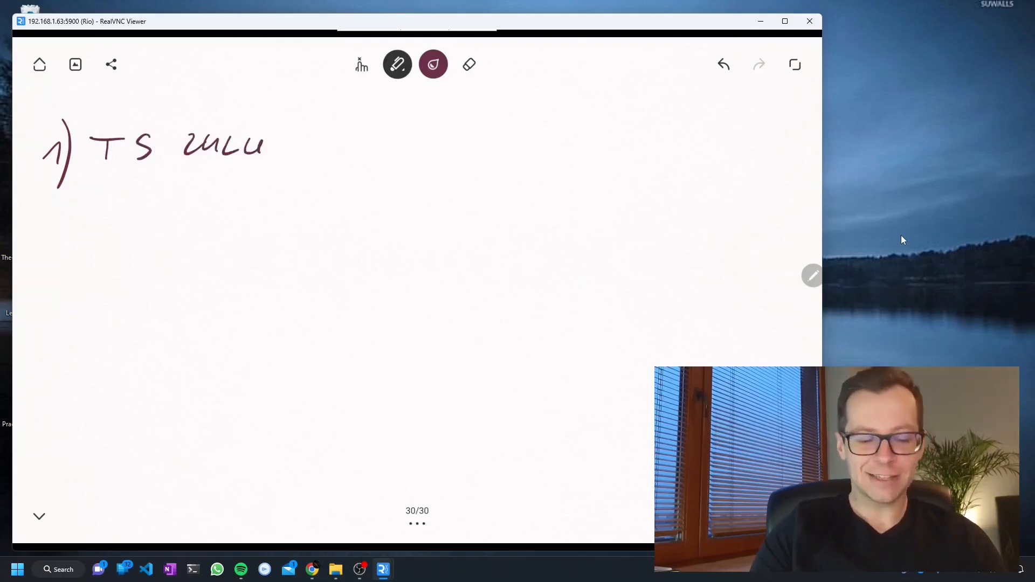
pyautogui.moveTo(317, 128); pyautogui.dragTo(336, 158)
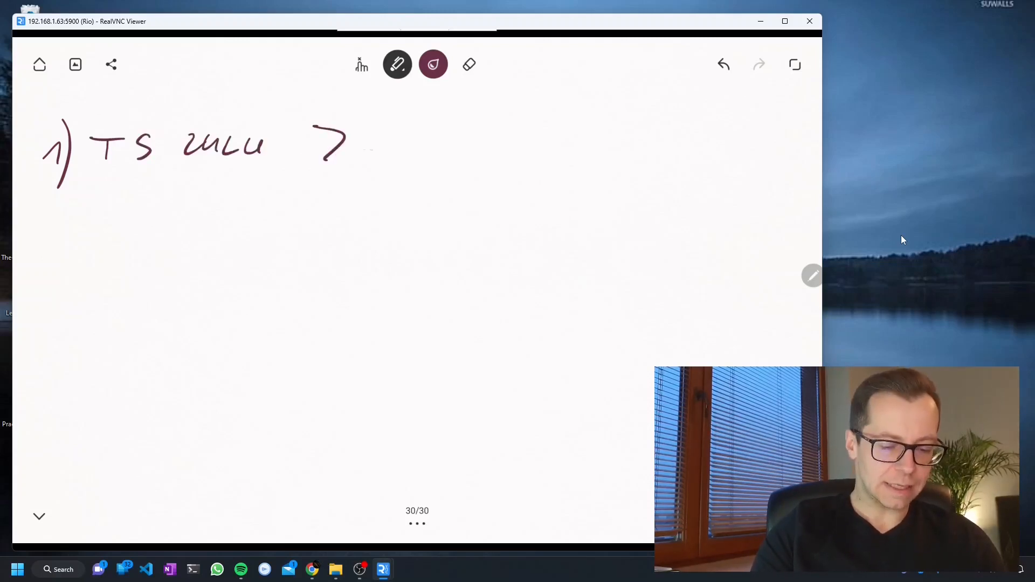
pyautogui.moveTo(369, 139); pyautogui.dragTo(489, 139)
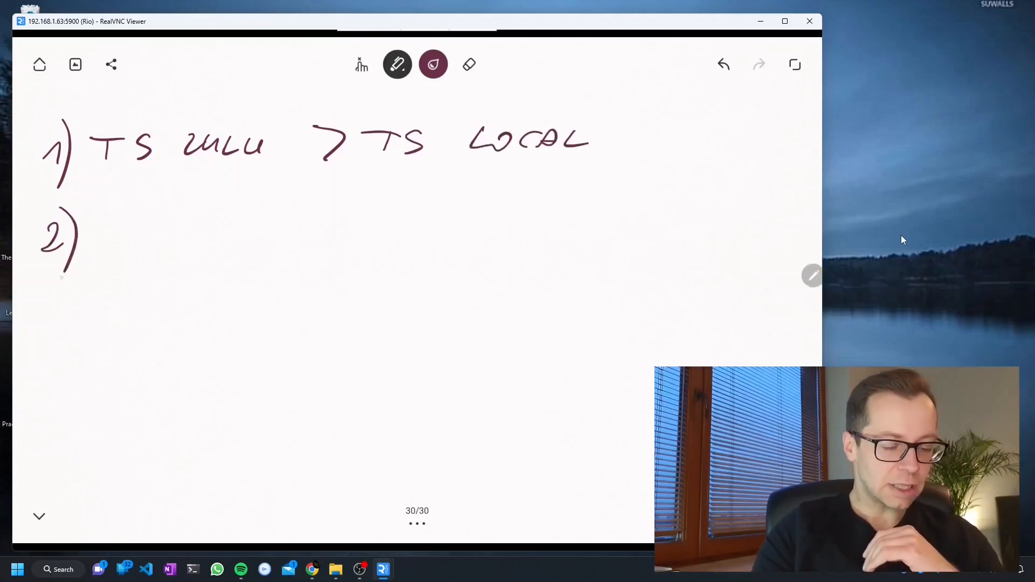
# - Write advice 2) UNIX TIME > TS ZULU and begin numbering point 3
pyautogui.moveTo(115, 231); pyautogui.dragTo(290, 237)
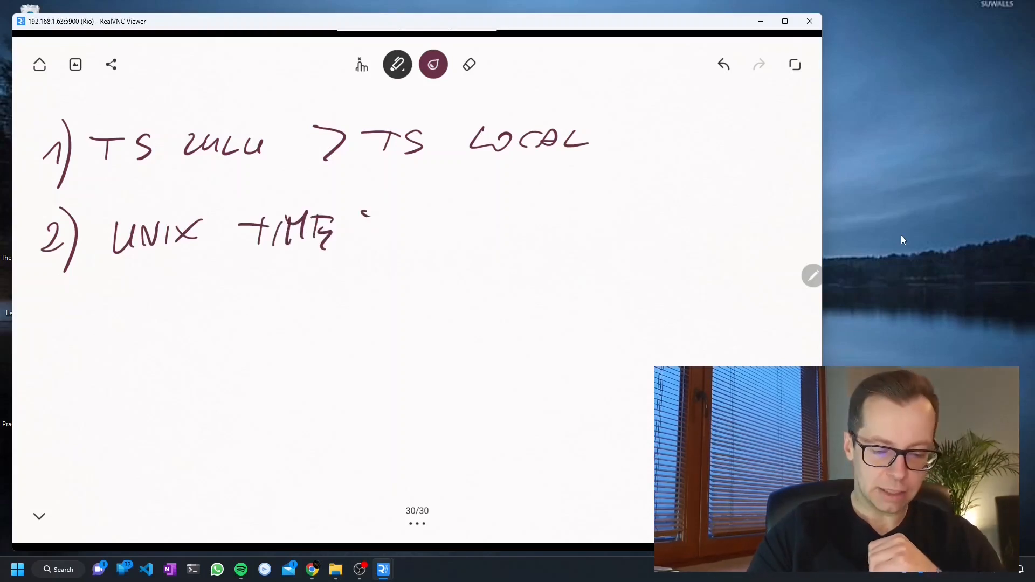
pyautogui.moveTo(367, 224); pyautogui.dragTo(491, 237)
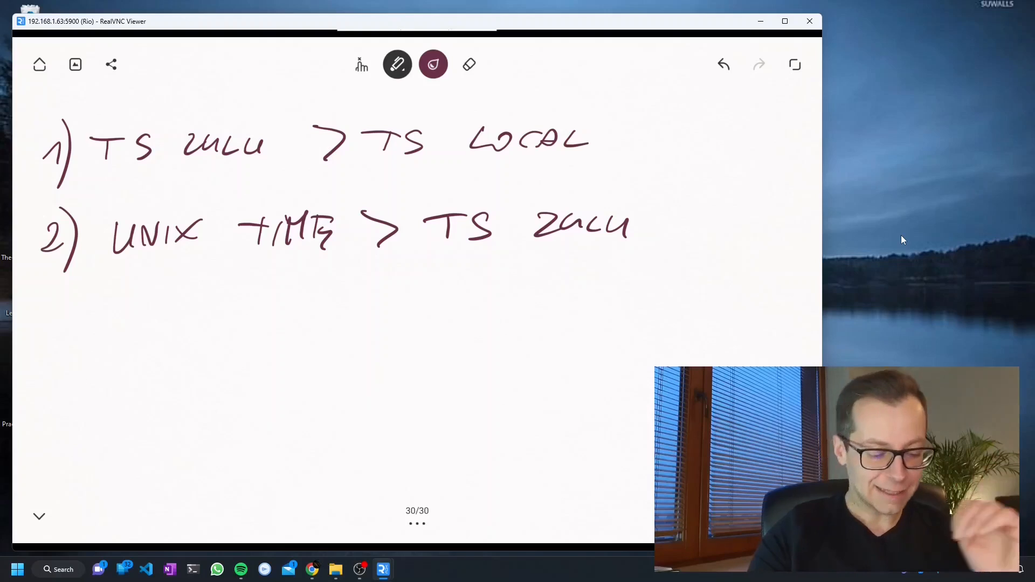
pyautogui.moveTo(50, 317); pyautogui.dragTo(62, 343)
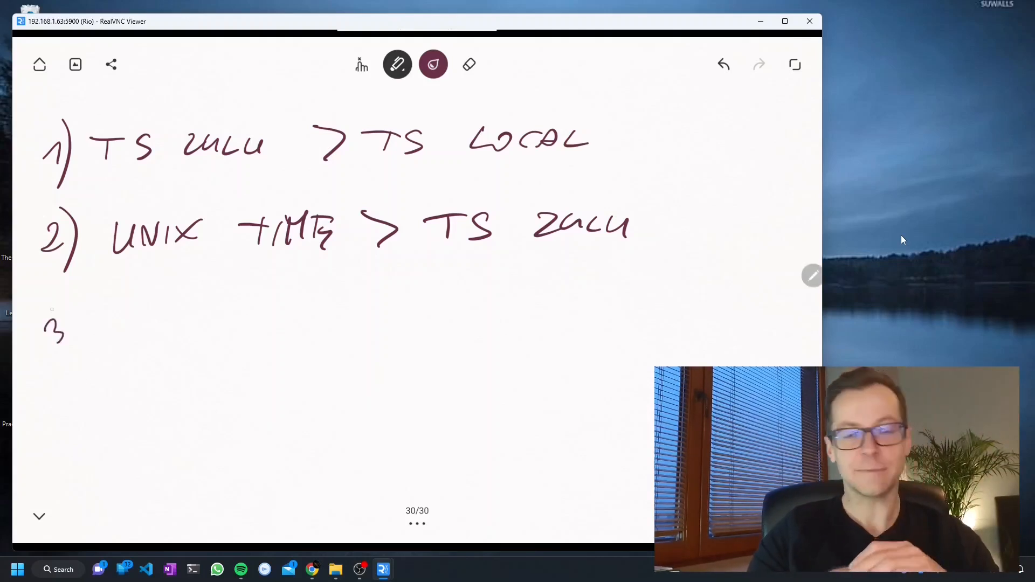
# - Finish the 3) label and write UNIX TIME to begin the third advice
pyautogui.moveTo(63, 323); pyautogui.dragTo(73, 357)
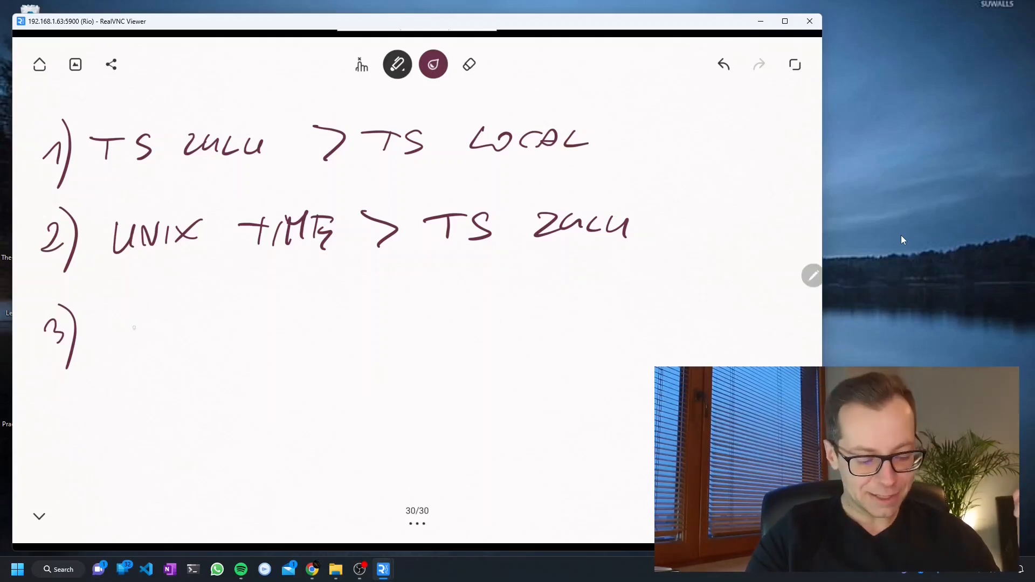
pyautogui.moveTo(109, 324); pyautogui.dragTo(178, 343)
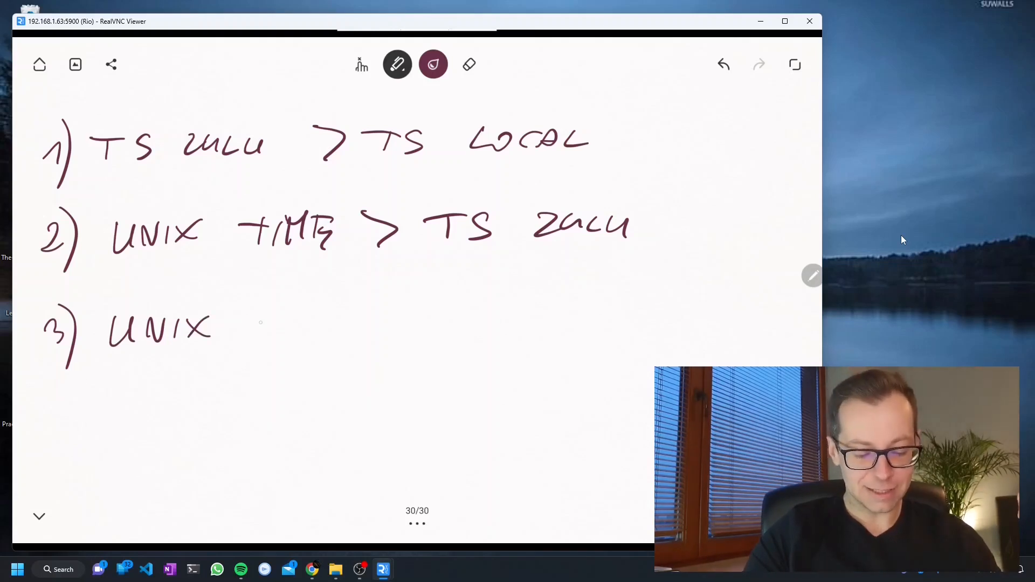
pyautogui.moveTo(234, 323); pyautogui.dragTo(333, 324)
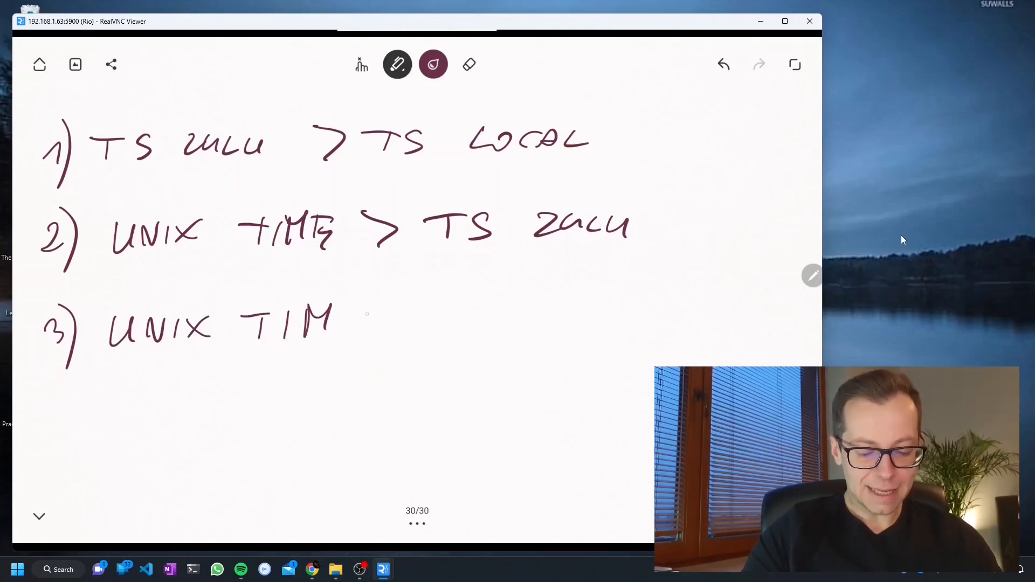
pyautogui.moveTo(333, 324); pyautogui.dragTo(419, 324)
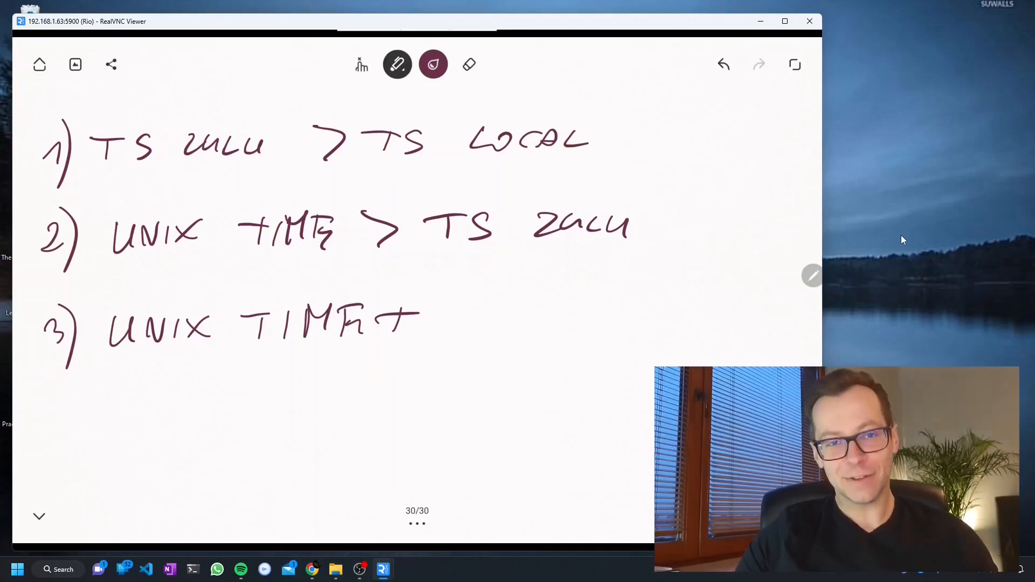